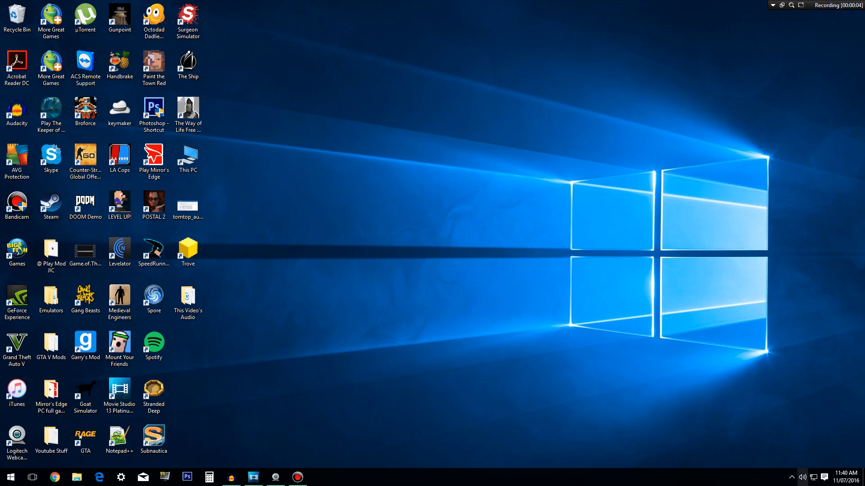
Step: Open the Windows Recording devices list from the taskbar speaker icon
right_click(802, 478)
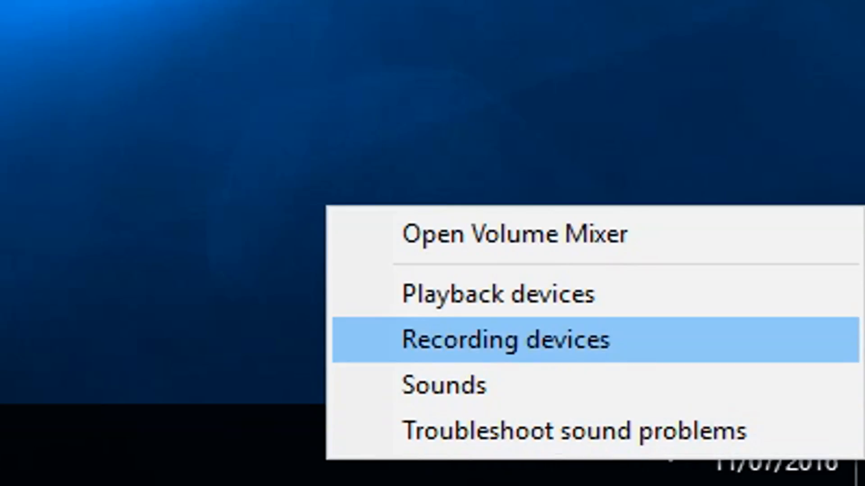
click(501, 339)
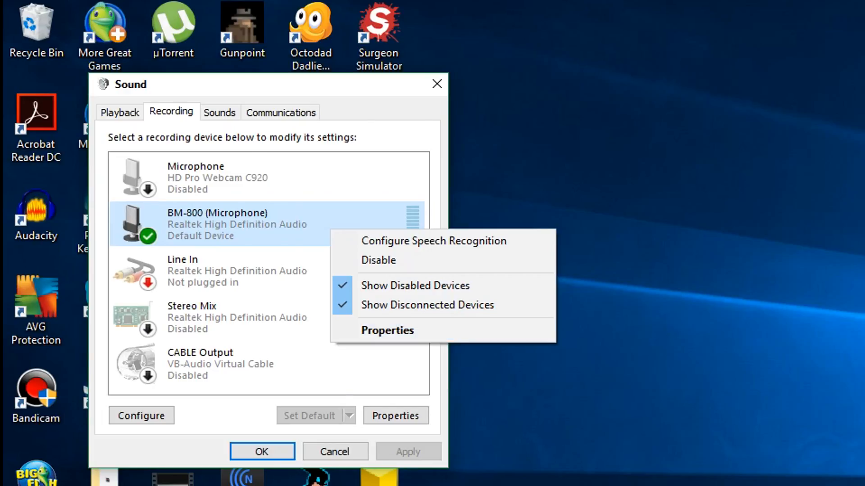
Step: Review BM-800 properties: level 100, +10 dB boost, 192000 Hz, enhancements unchecked
click(386, 330)
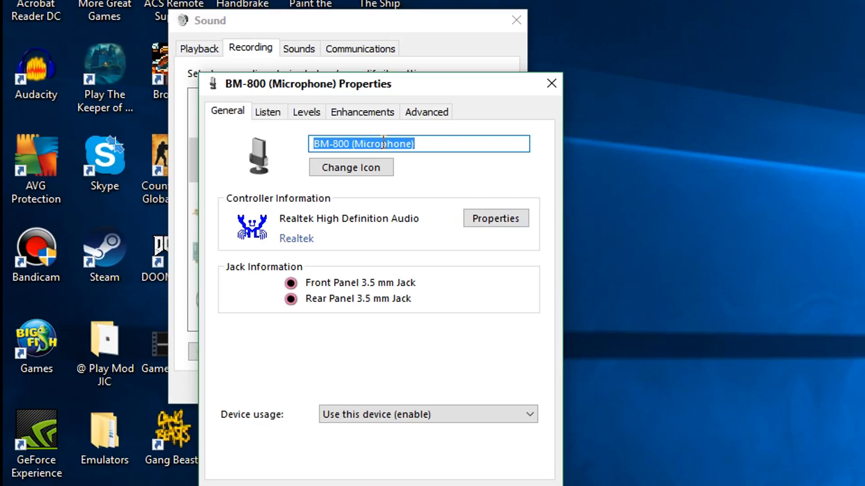
click(305, 112)
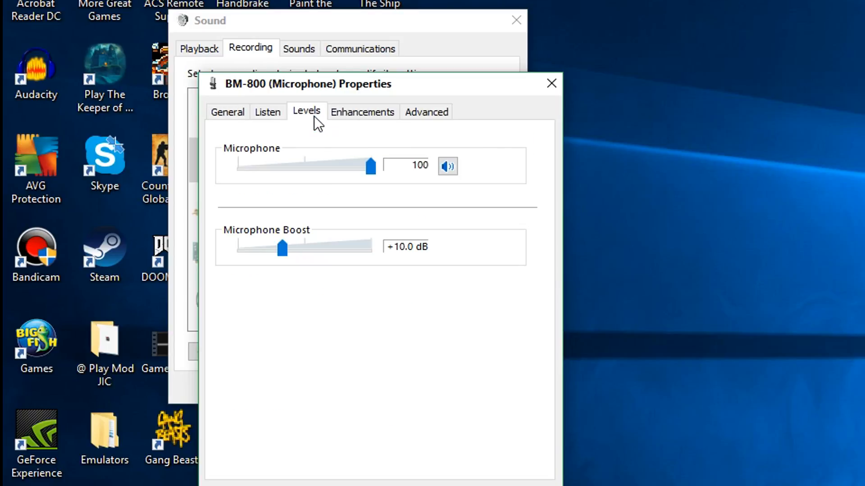
mouse_move(346, 175)
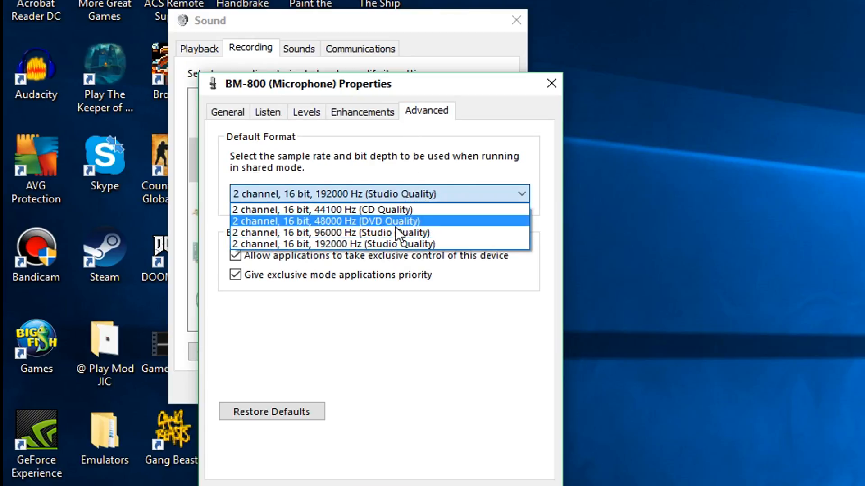
mouse_move(395, 243)
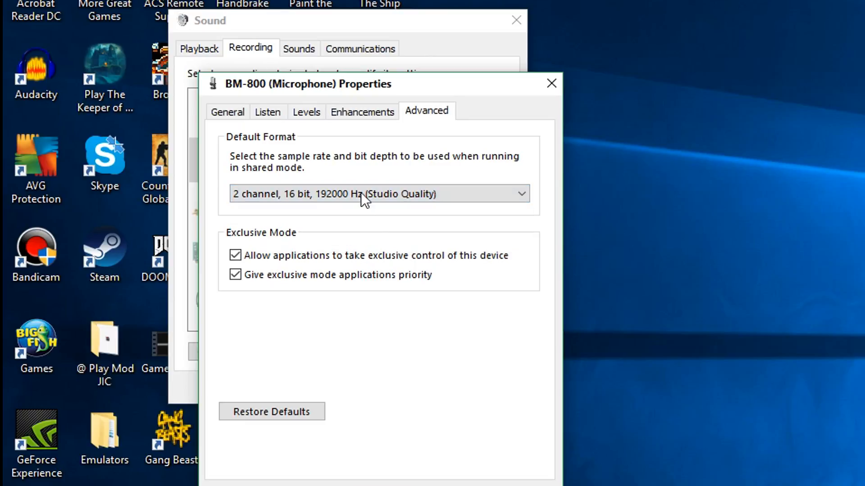
click(362, 111)
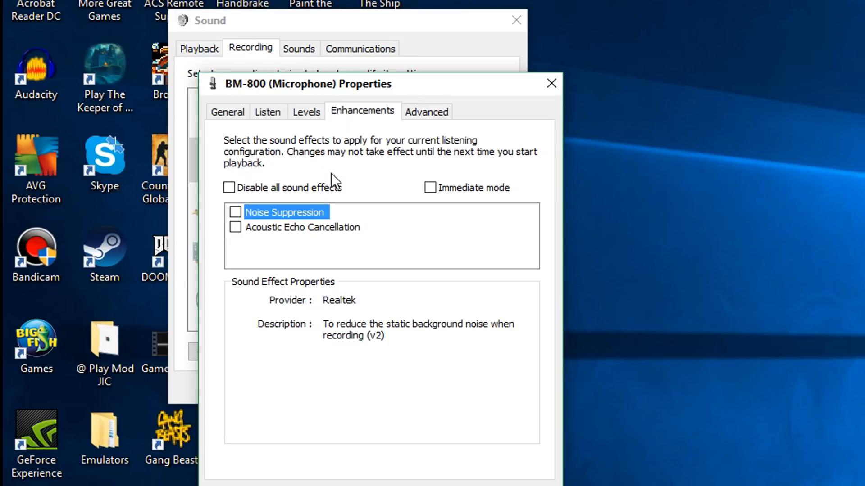
mouse_move(371, 155)
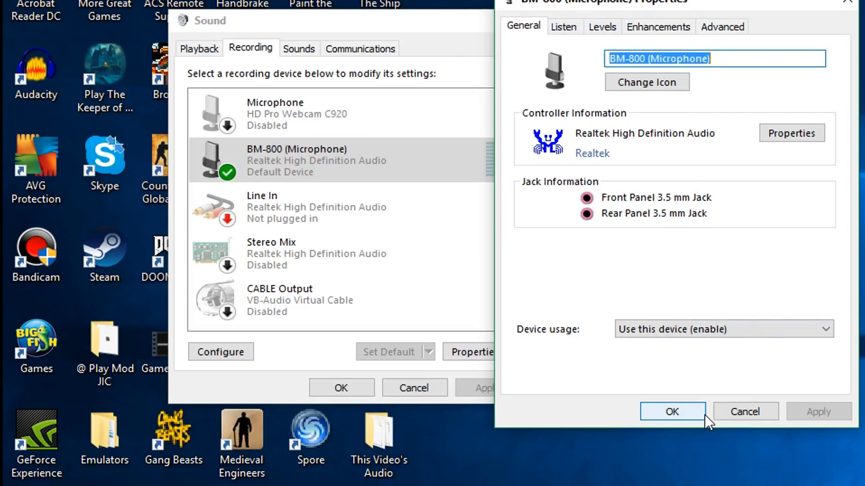
Step: Close the microphone properties and switch the Audacity track to Waveform (dB) view
click(671, 411)
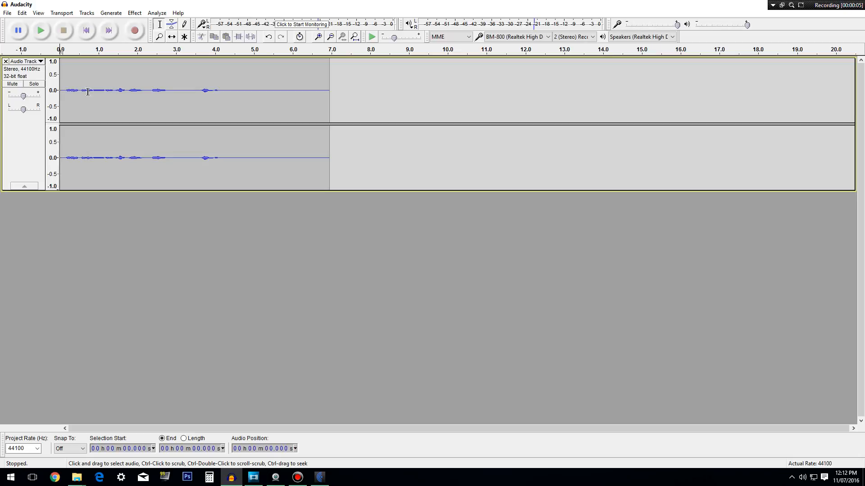
click(40, 61)
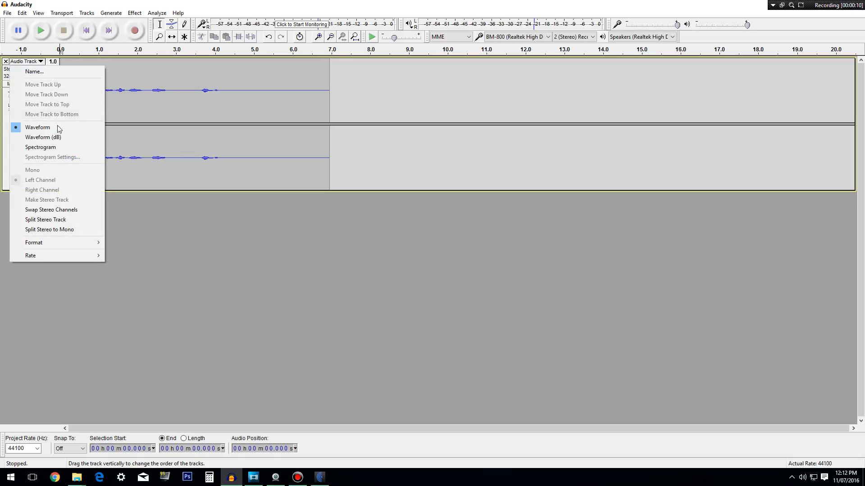
mouse_move(43, 137)
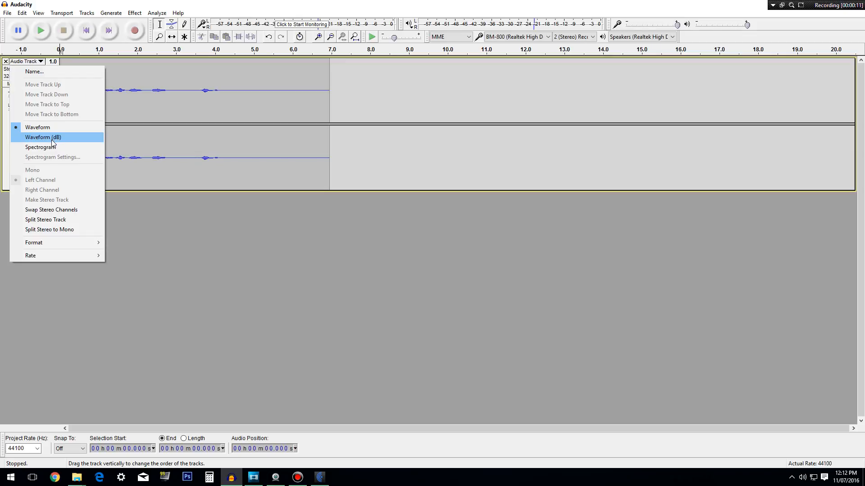
mouse_move(37, 127)
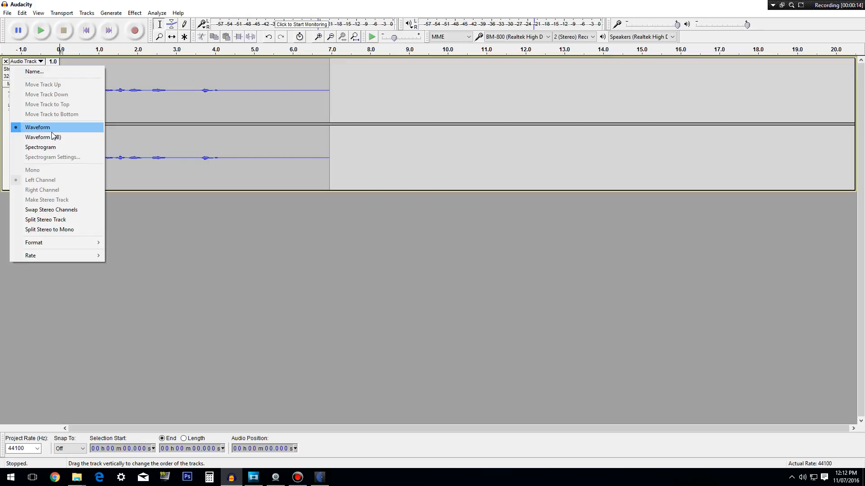
mouse_move(40, 147)
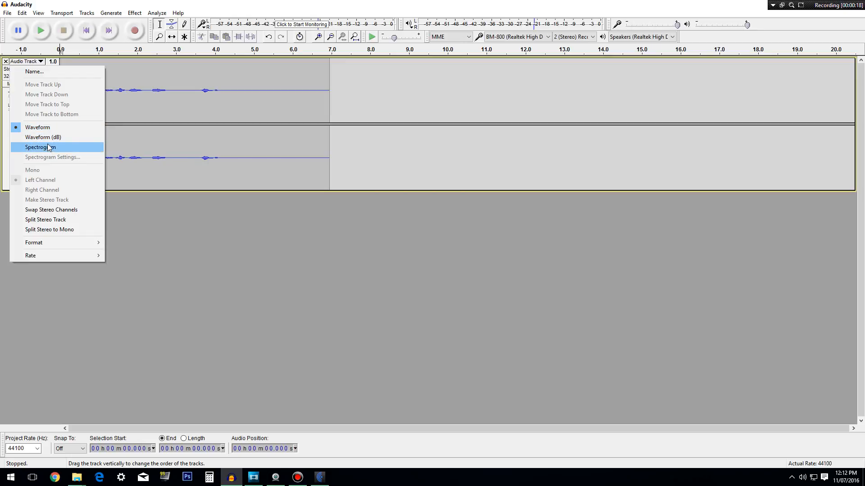
click(42, 137)
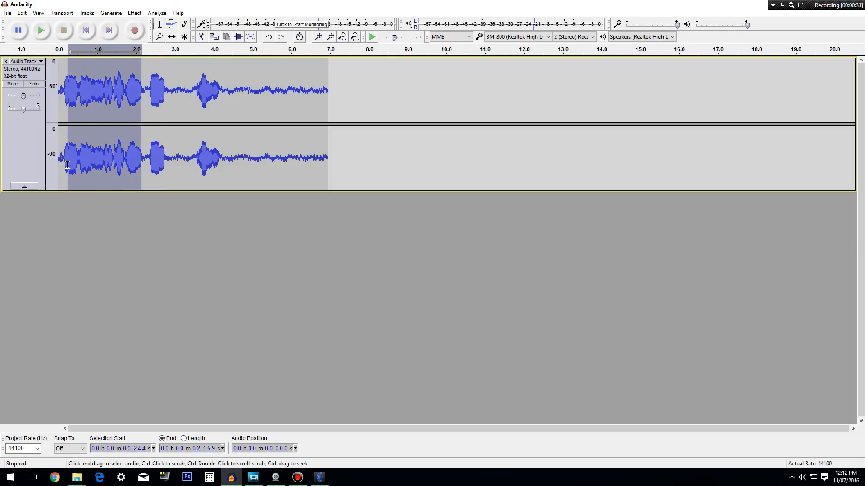
Step: Select only the noise-only tail of the track, about 4.27 to 6.95 seconds
click(162, 165)
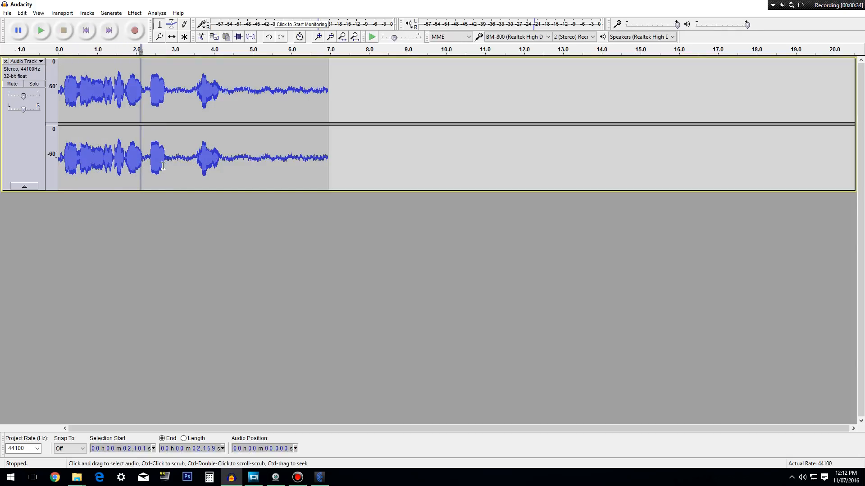
drag(220, 160, 324, 160)
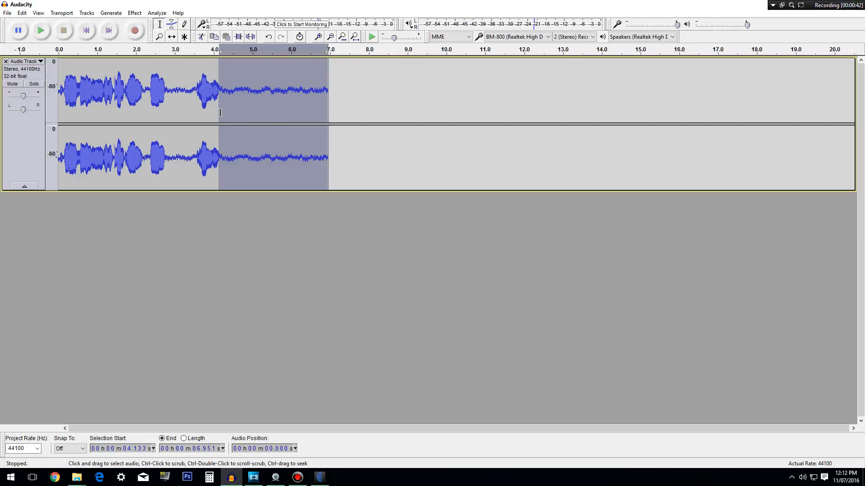
drag(219, 110, 227, 110)
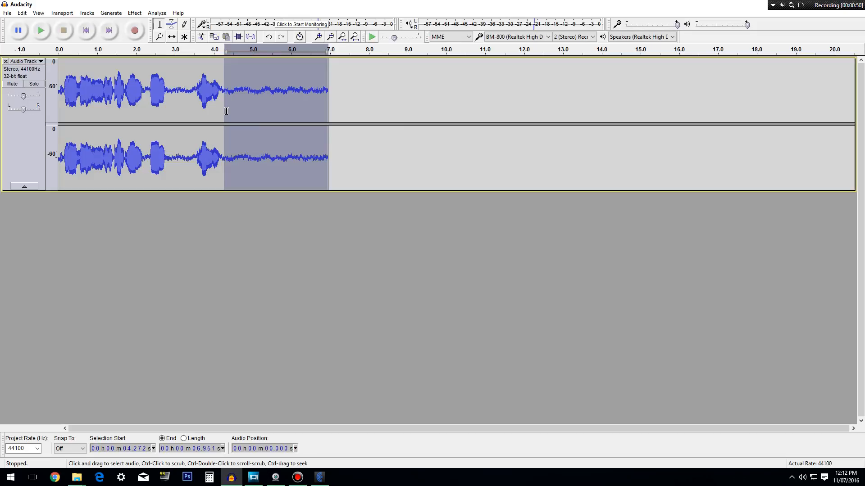
mouse_move(231, 93)
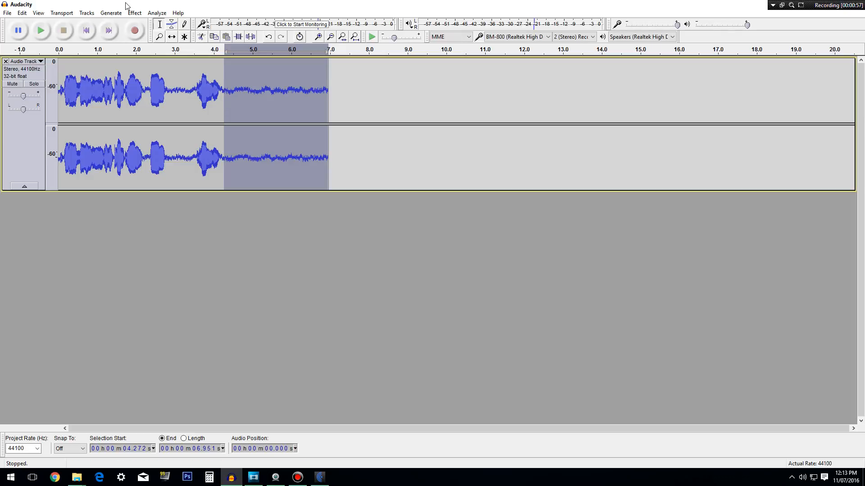
Step: Capture a noise profile from the selected tail with Effect > Noise Reduction
click(134, 13)
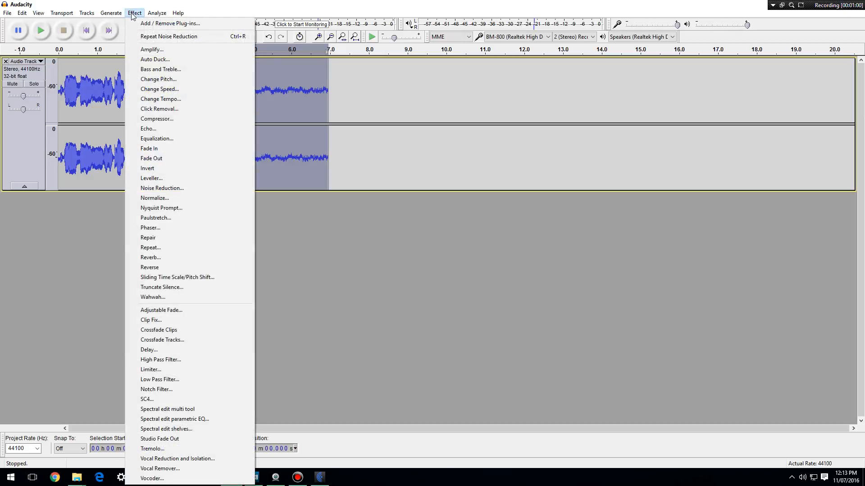
click(162, 189)
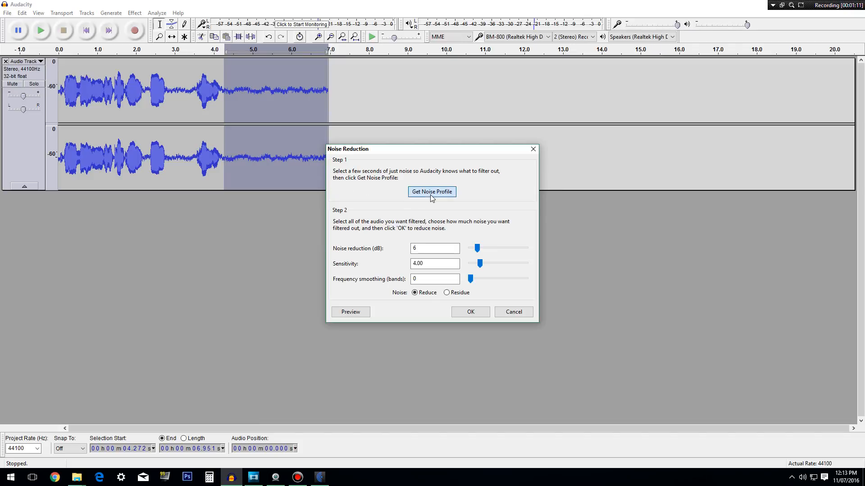
click(431, 191)
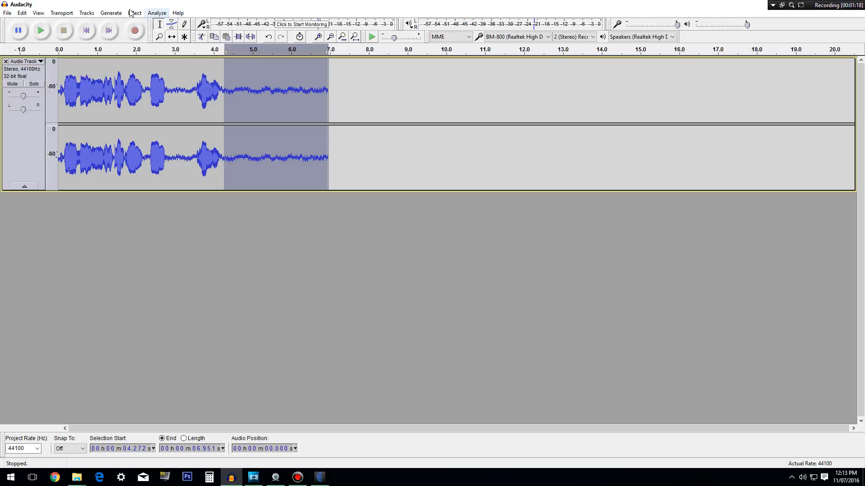
Step: Apply Noise Reduction at 6 dB with sensitivity 4.00 to the recording
click(134, 12)
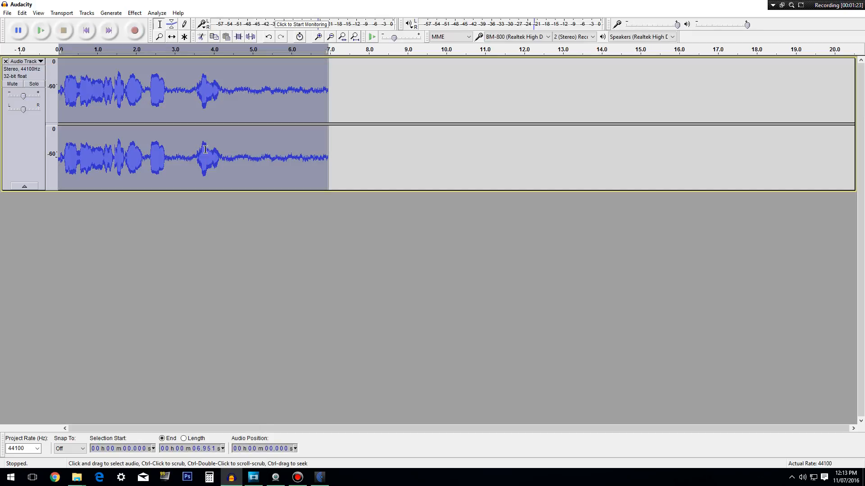
click(18, 30)
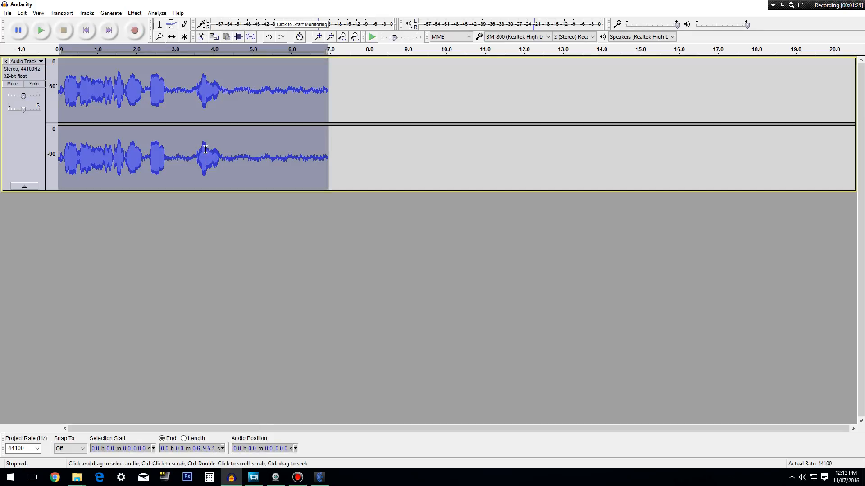
click(134, 12)
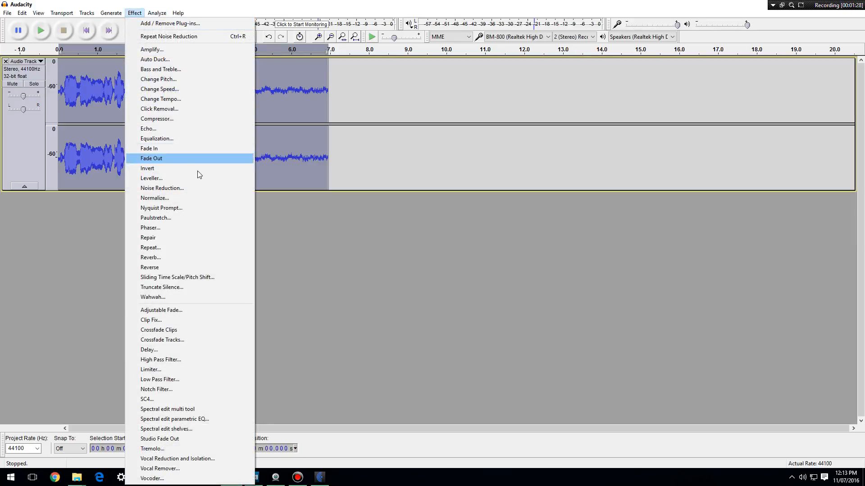
click(162, 188)
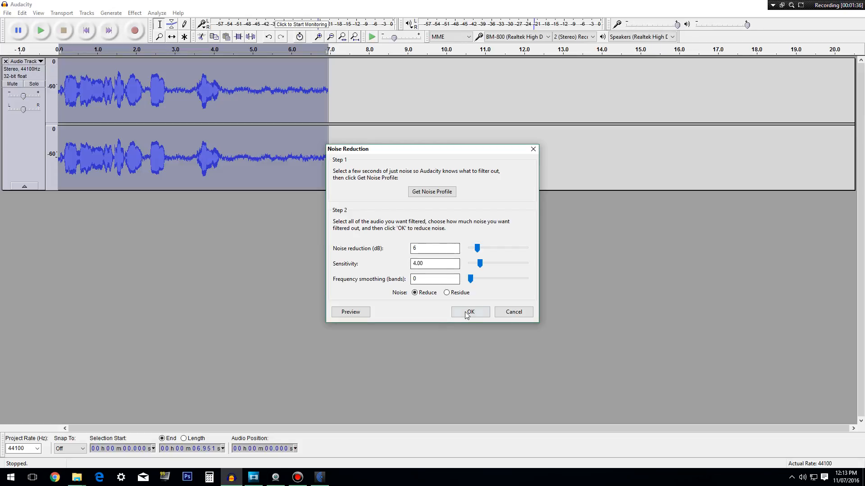
click(469, 312)
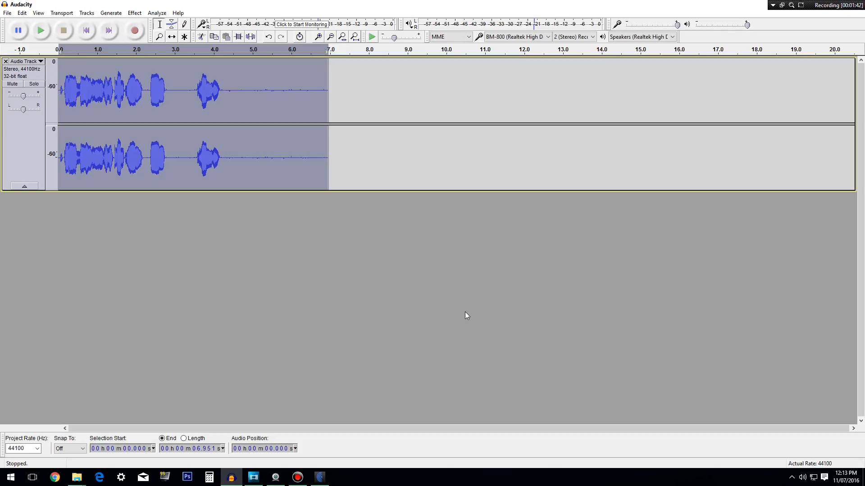
click(133, 12)
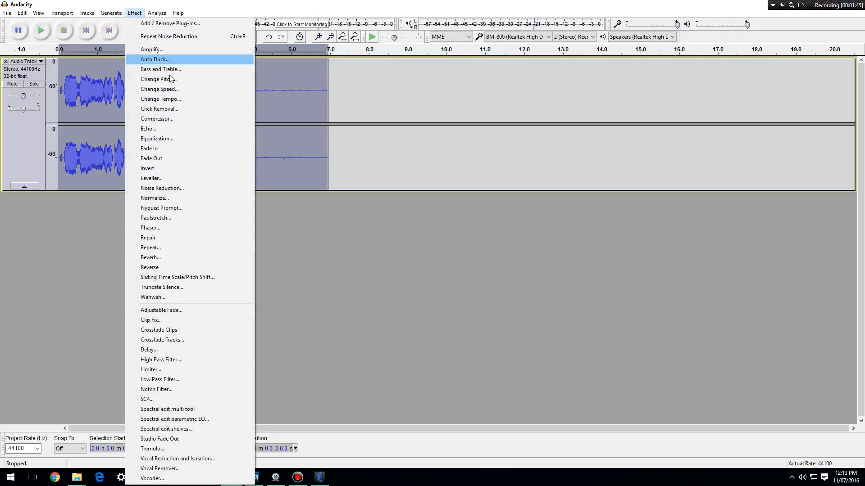
click(162, 188)
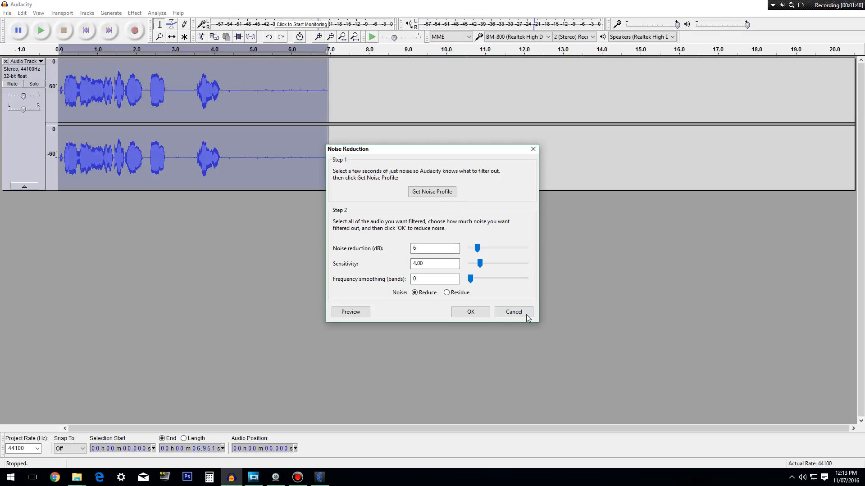
click(513, 312)
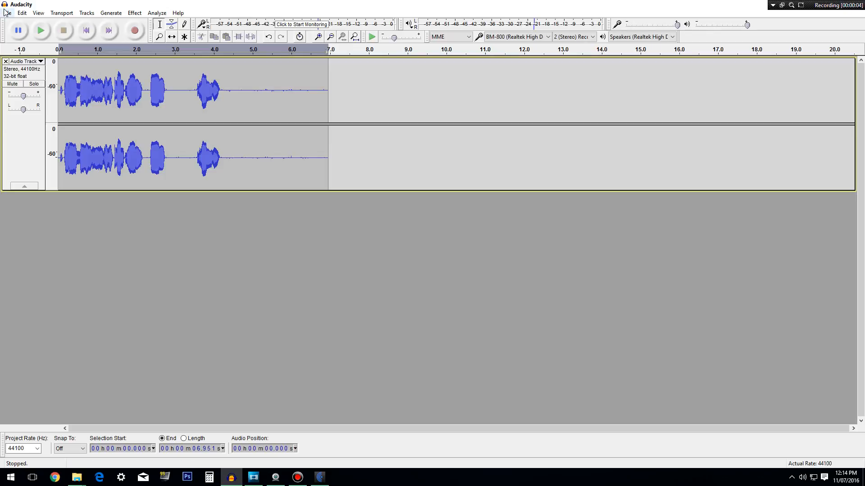
Step: Export the recording as signed 16-bit PCM WAV into the This Video's Audio folder
click(7, 13)
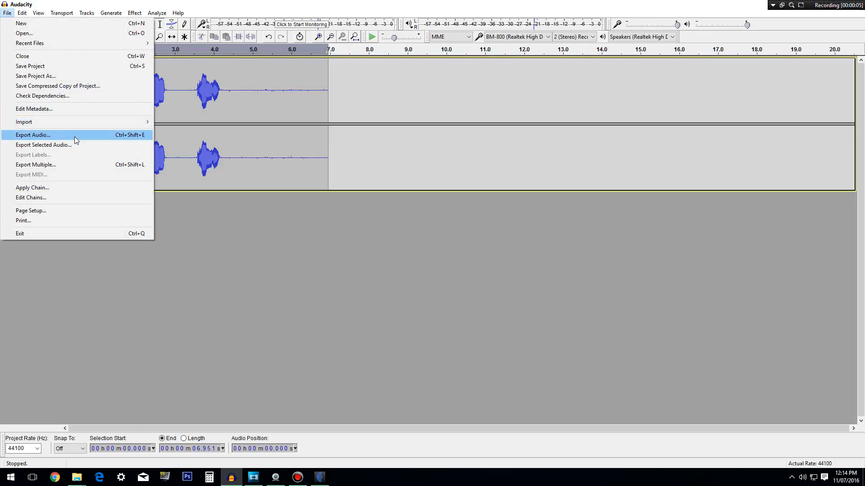
click(32, 135)
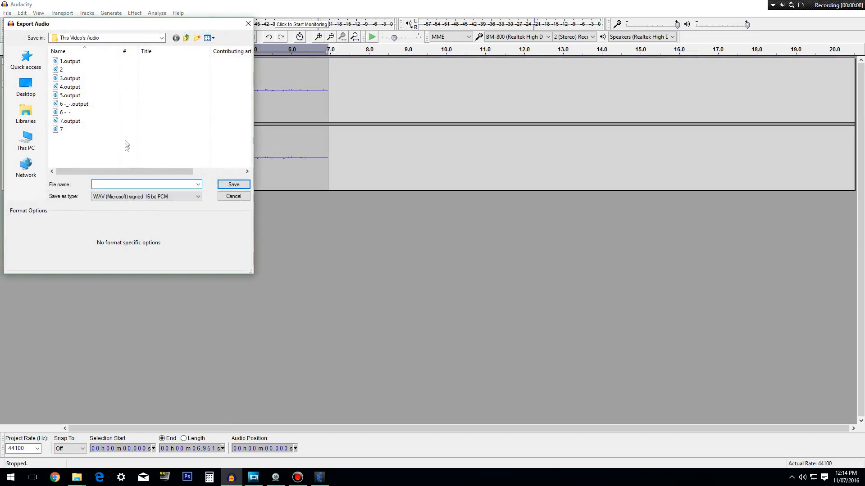
click(70, 61)
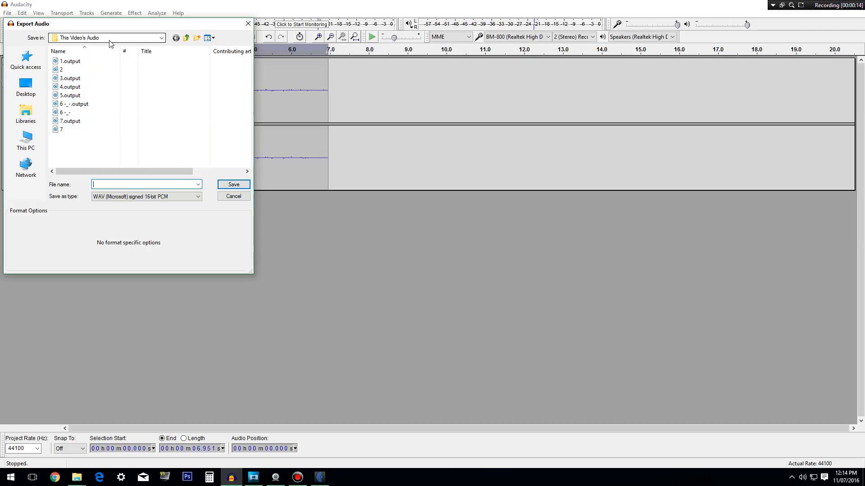
text(uwgdjweyfgw)
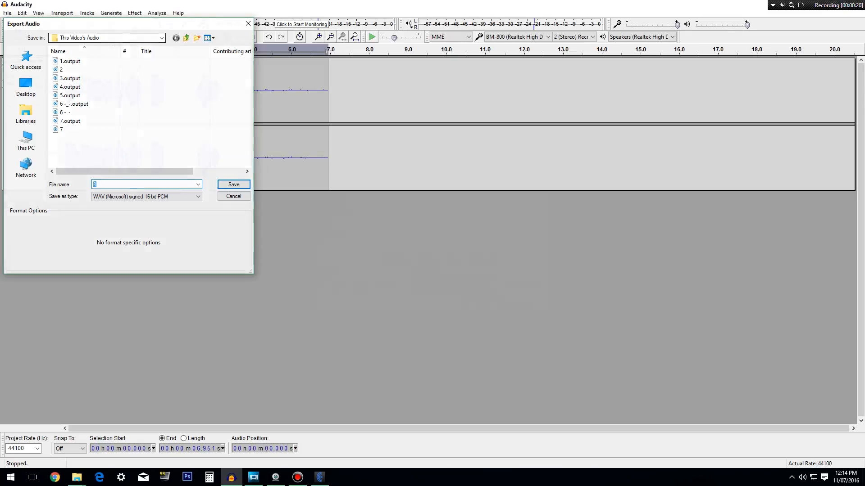
click(233, 184)
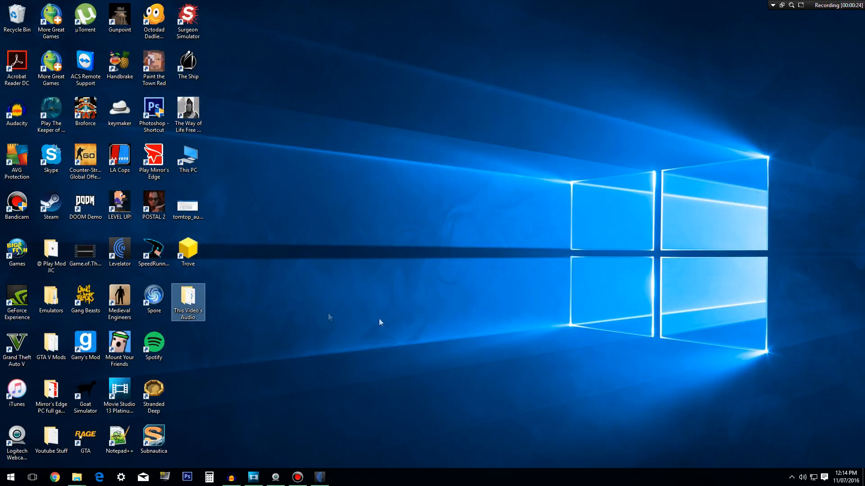
Step: Open the This Video's Audio folder from the desktop
double_click(187, 302)
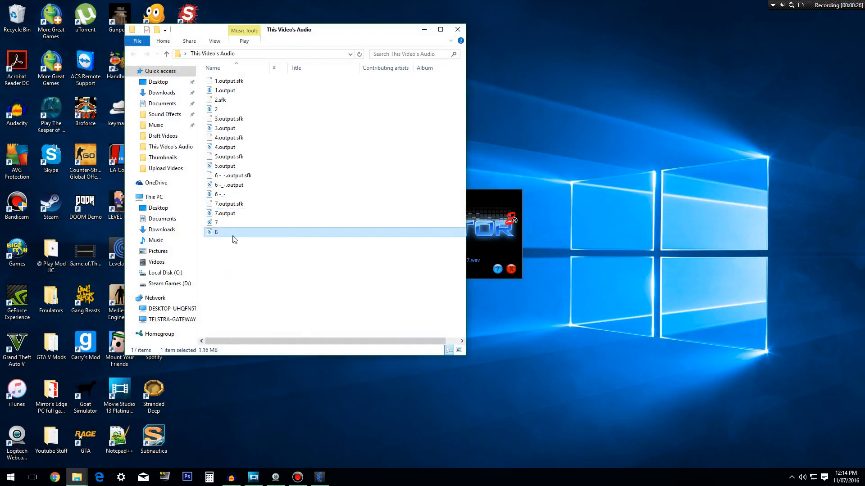
mouse_move(231, 231)
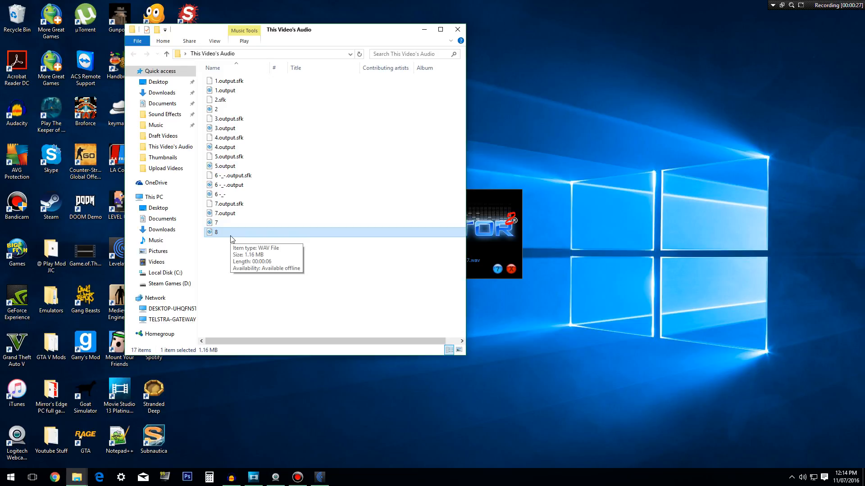
mouse_move(305, 214)
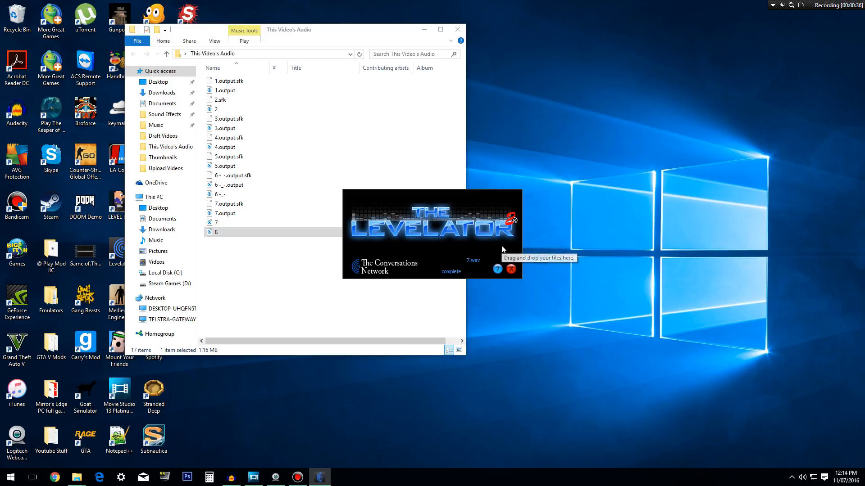
mouse_move(501, 250)
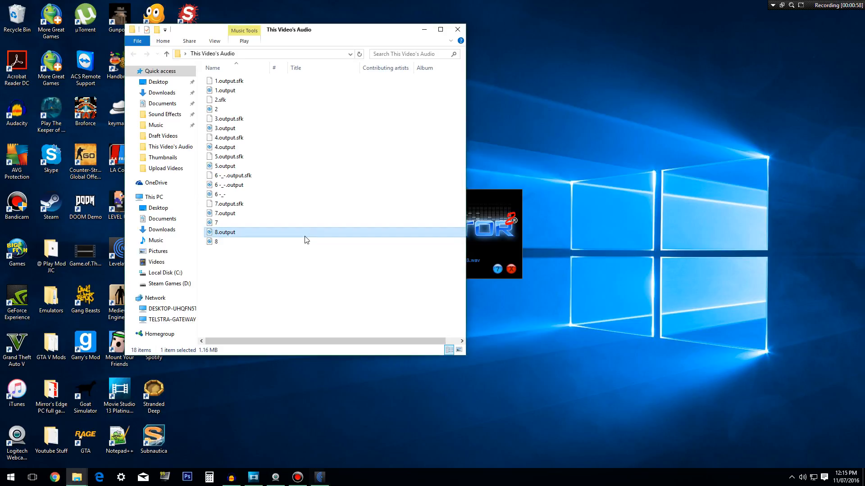
Step: Play the leveled 8.output file in Groove Music, then close the player
double_click(224, 232)
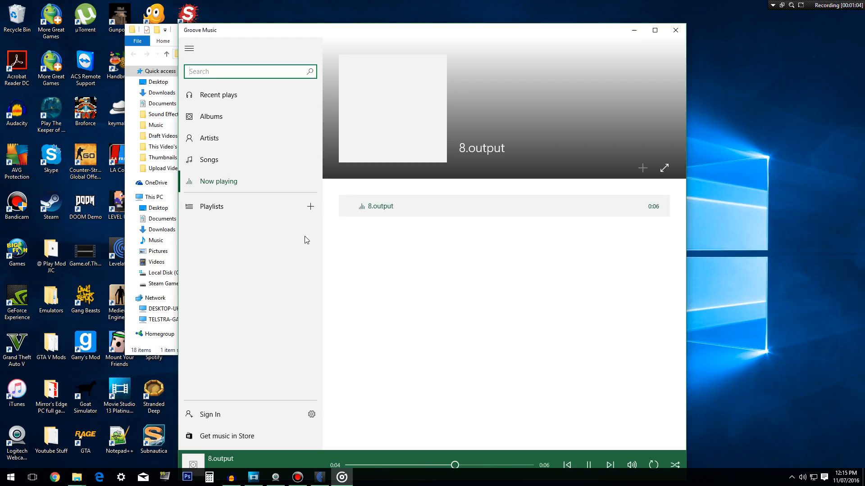
click(76, 478)
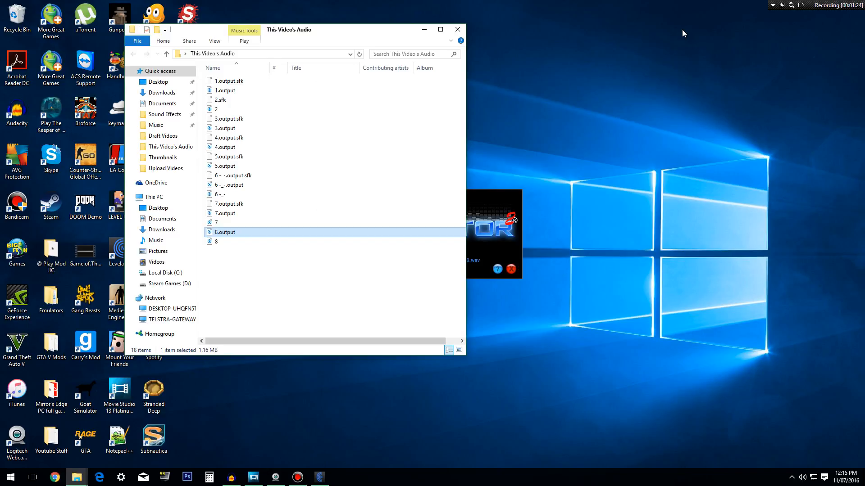
mouse_move(294, 443)
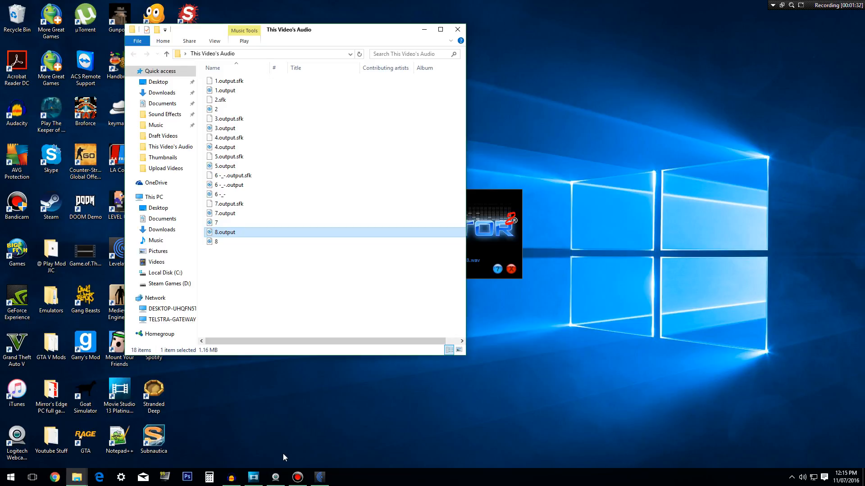
click(274, 477)
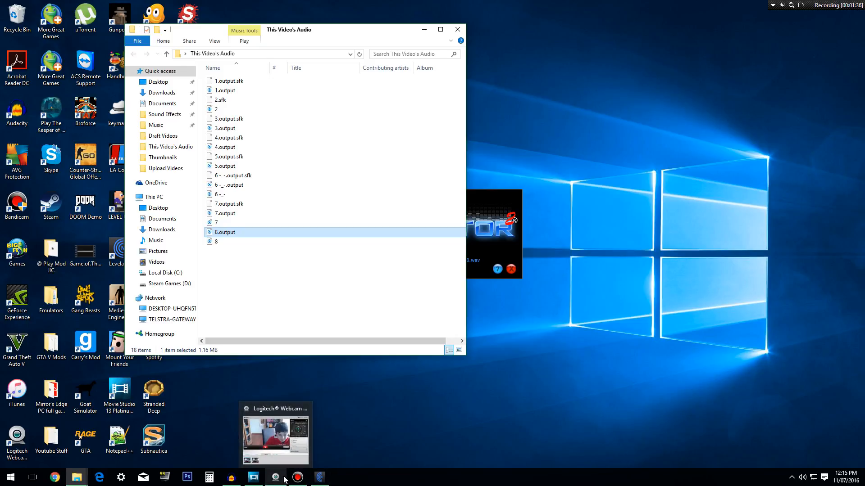